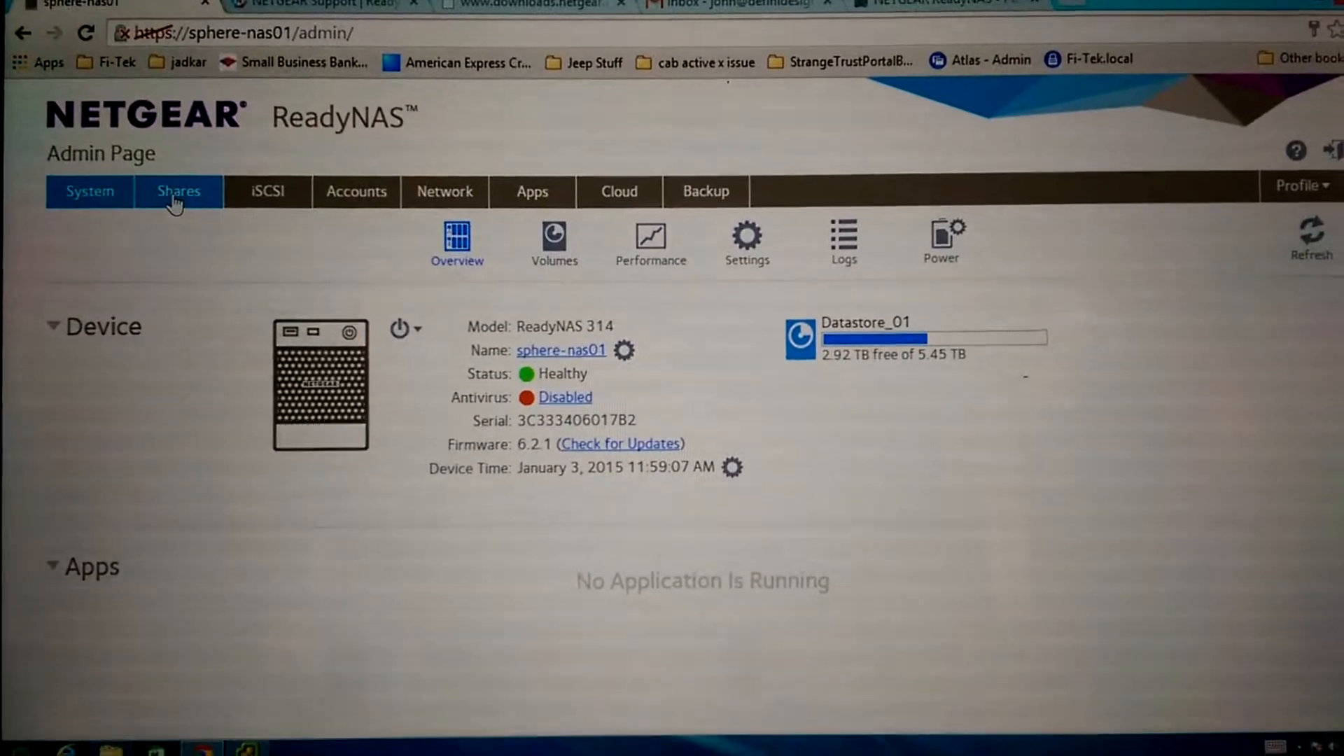
- Show the Shares listing for Datastore_01 with its home folders, SPHERE-VM share and iSCSI LUNs
left_click(178, 192)
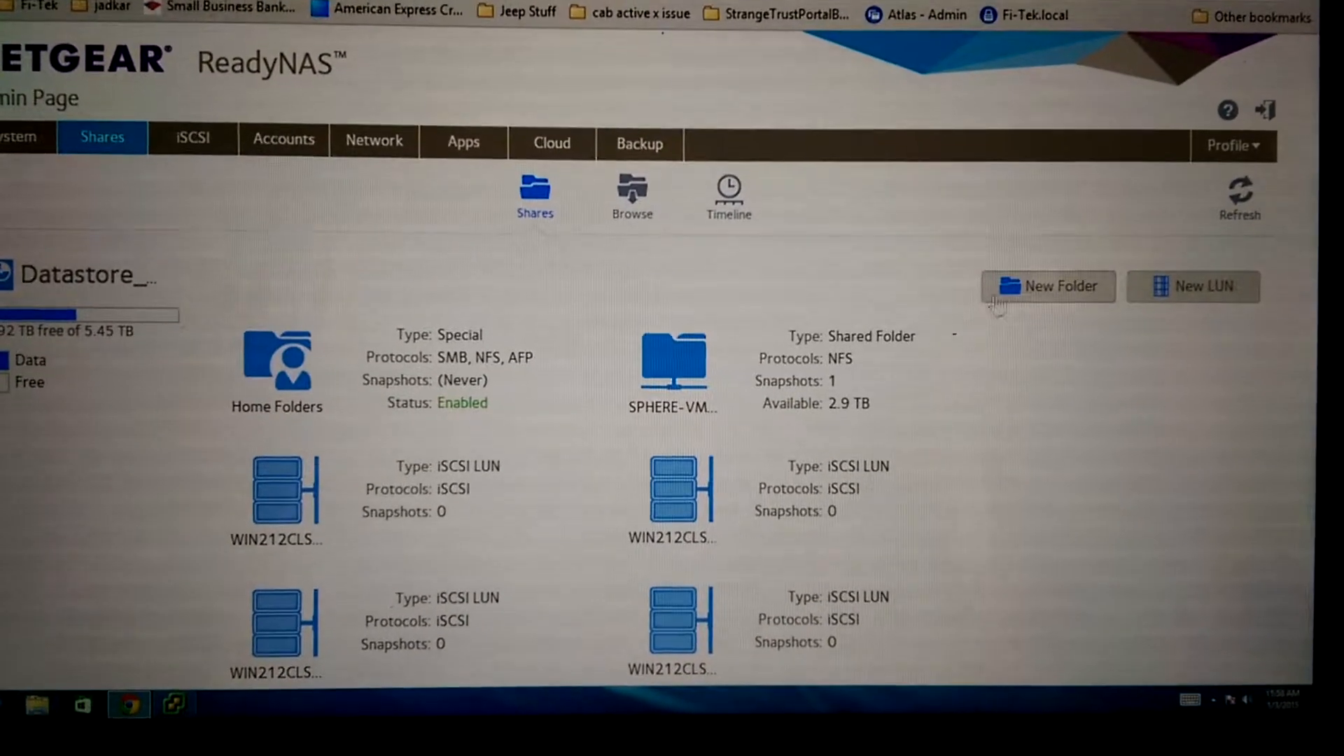
- Start a new shared folder named 'media' with SMB protocol enabled
left_click(1047, 285)
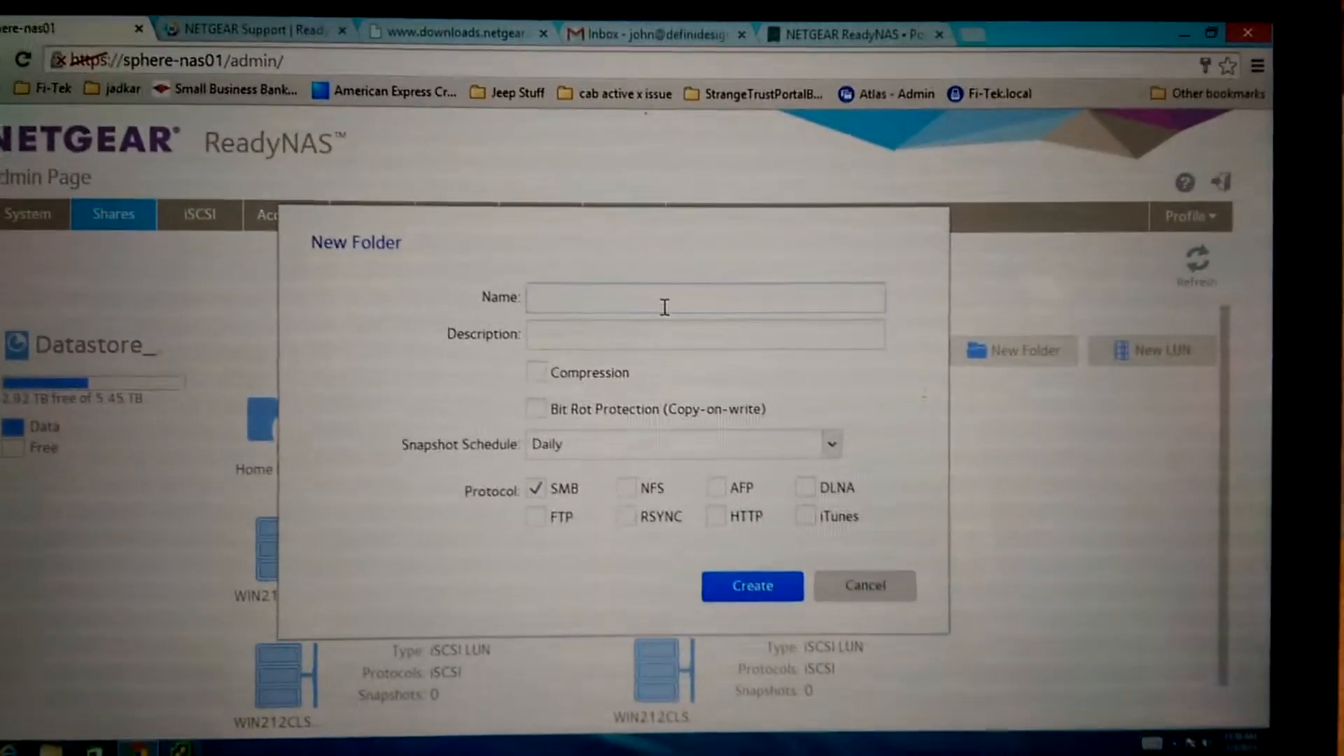
type("me")
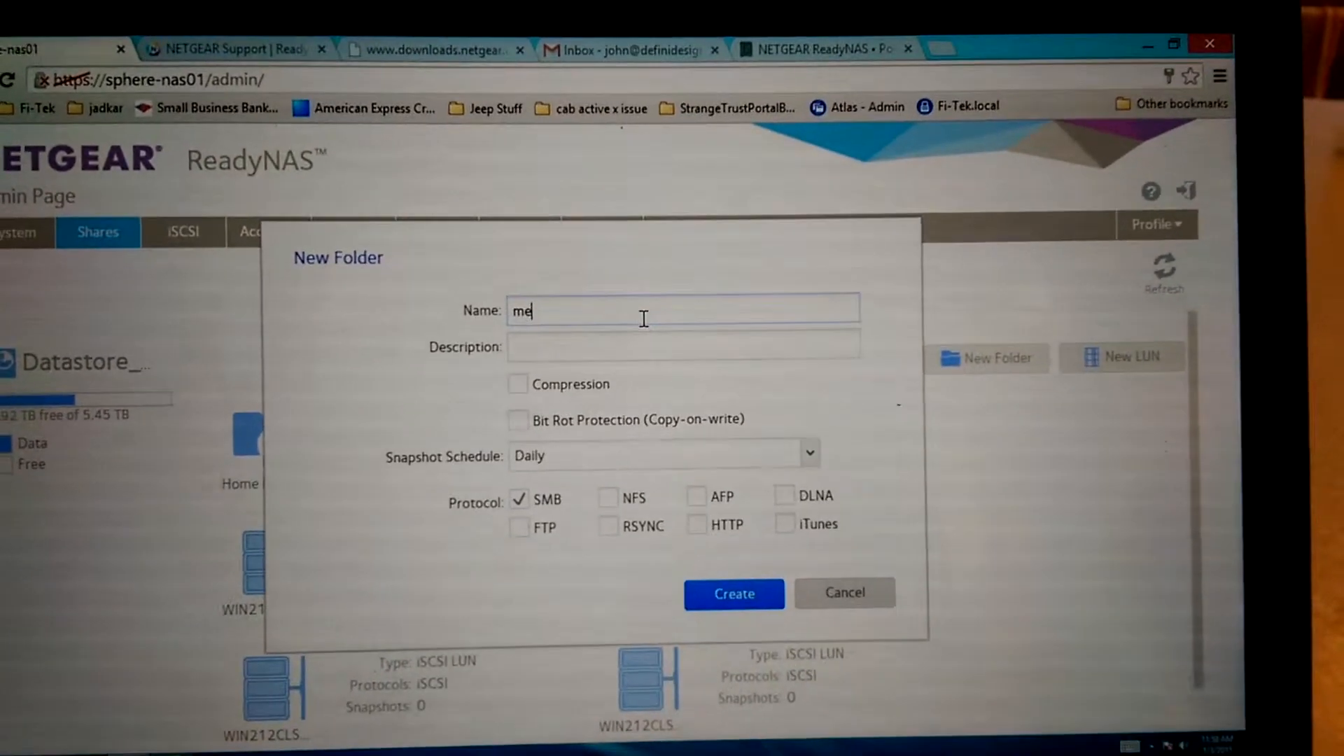
type("dia")
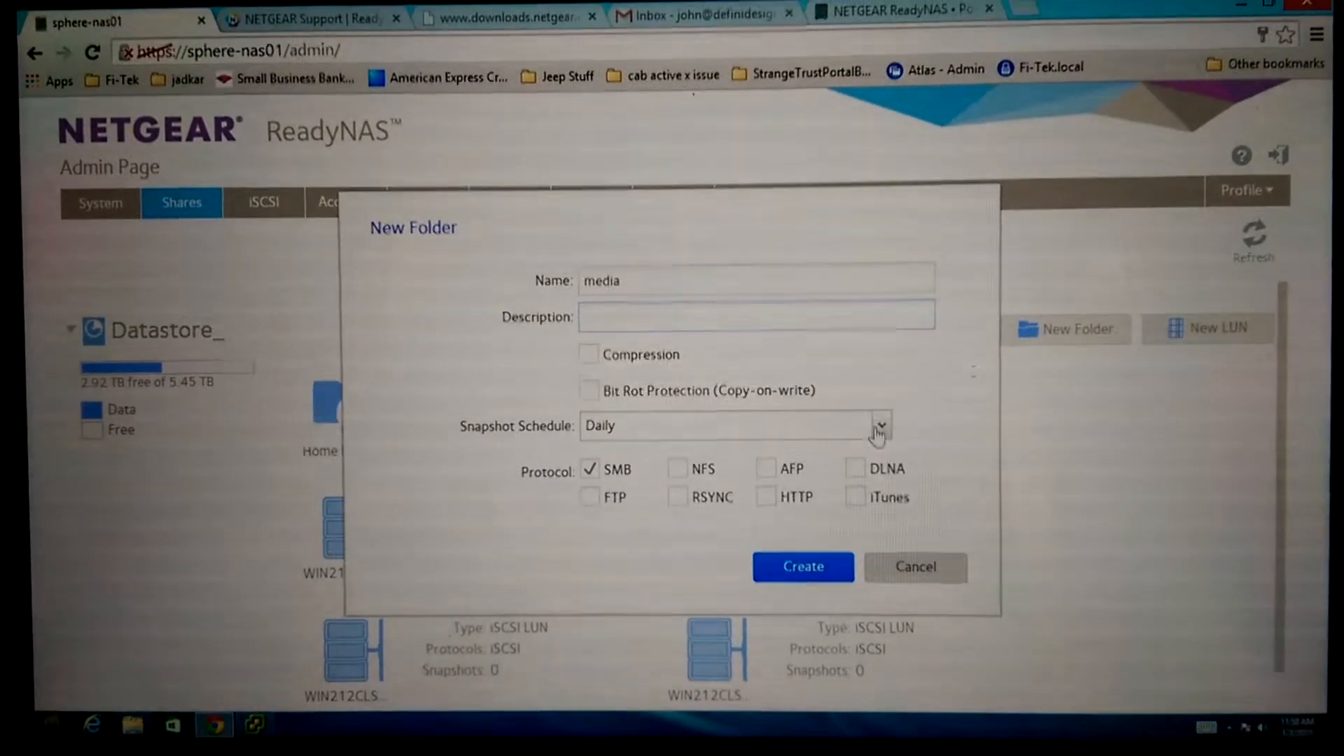
- Set the media folder's snapshot schedule to Never
left_click(881, 425)
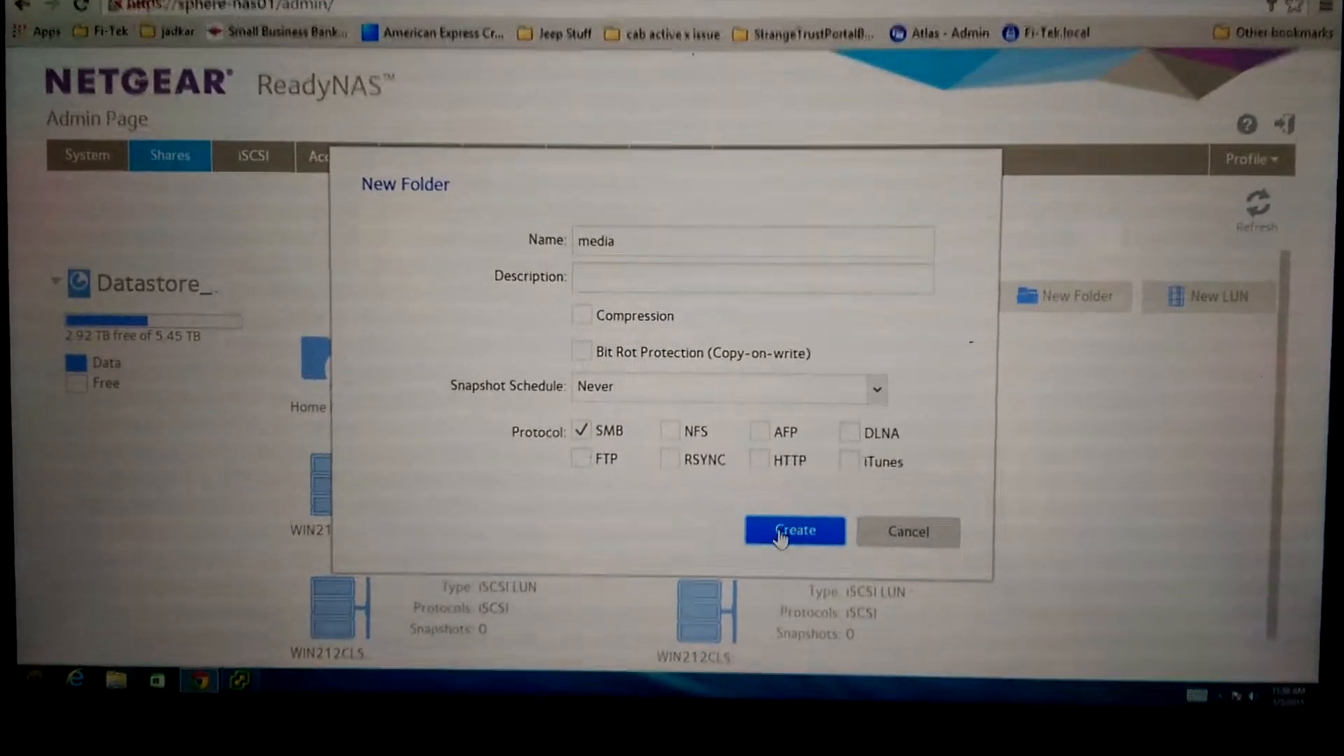
- Attempt to create the media folder three times without success
left_click(793, 531)
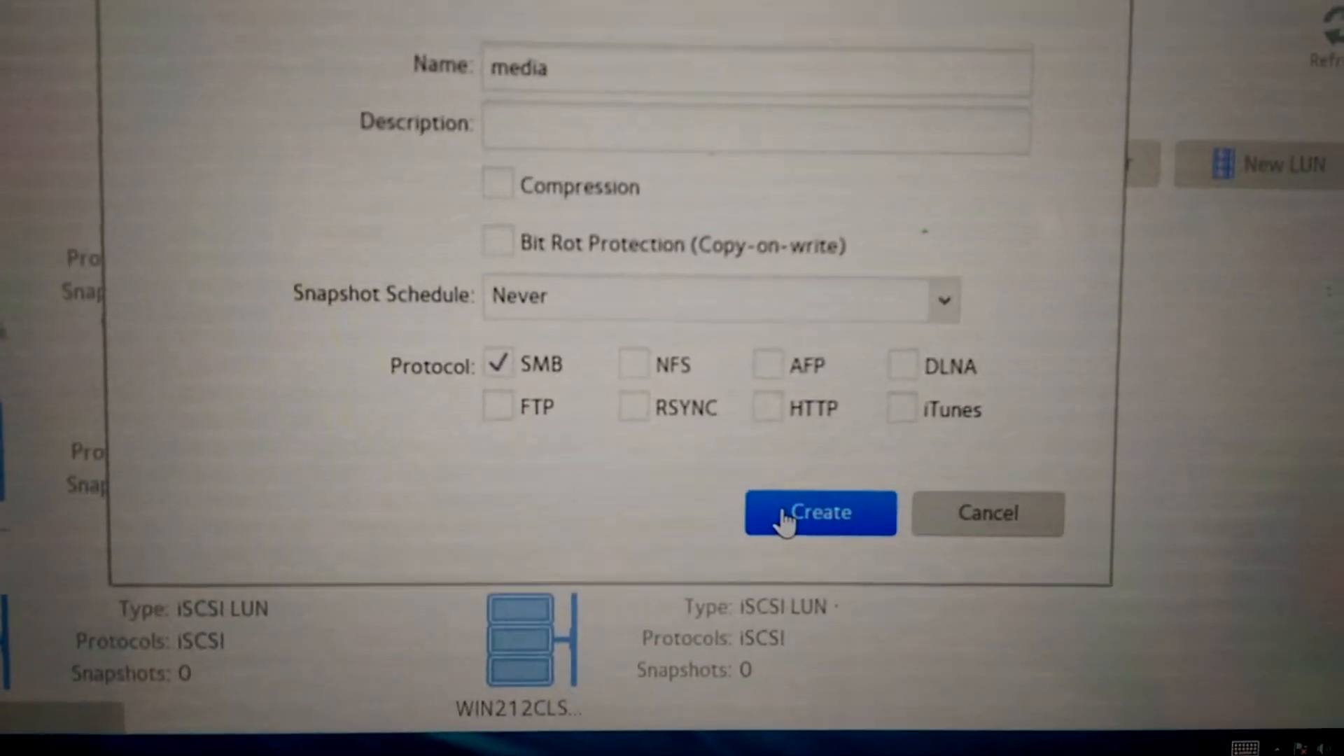
left_click(820, 513)
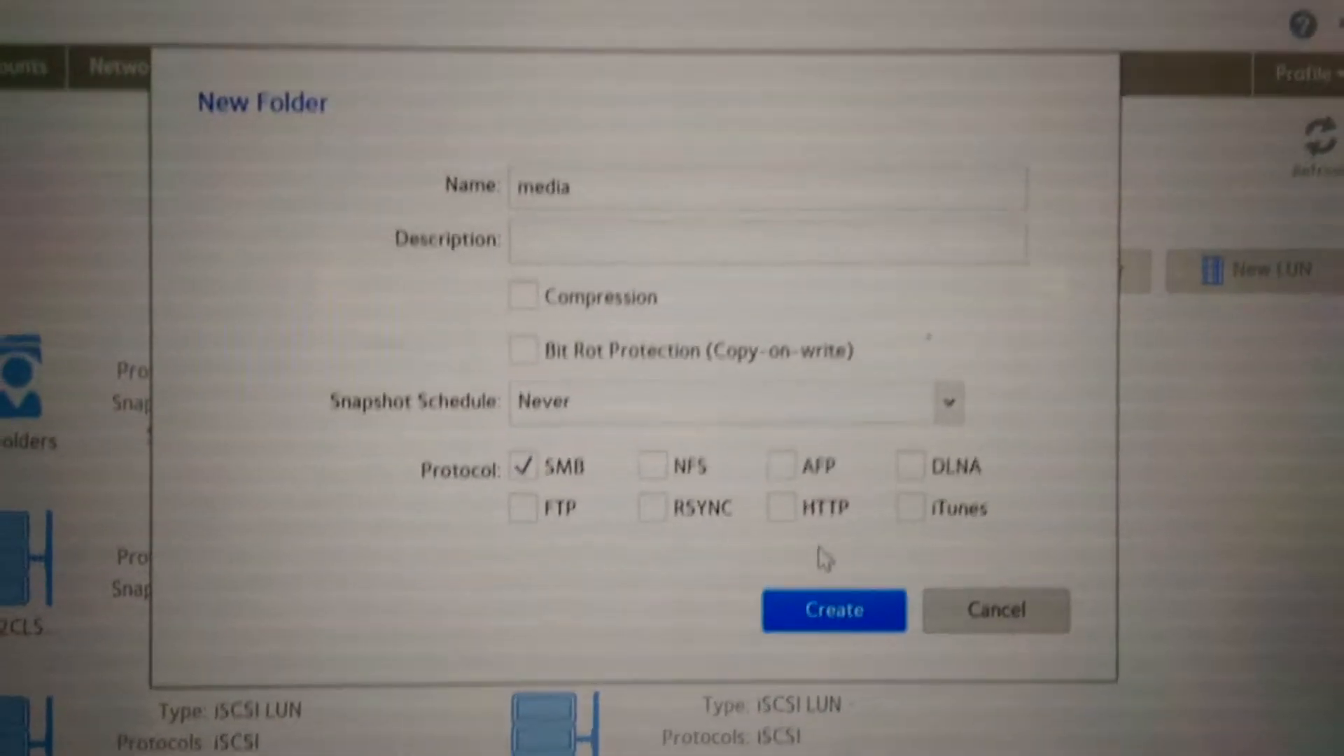
left_click(832, 611)
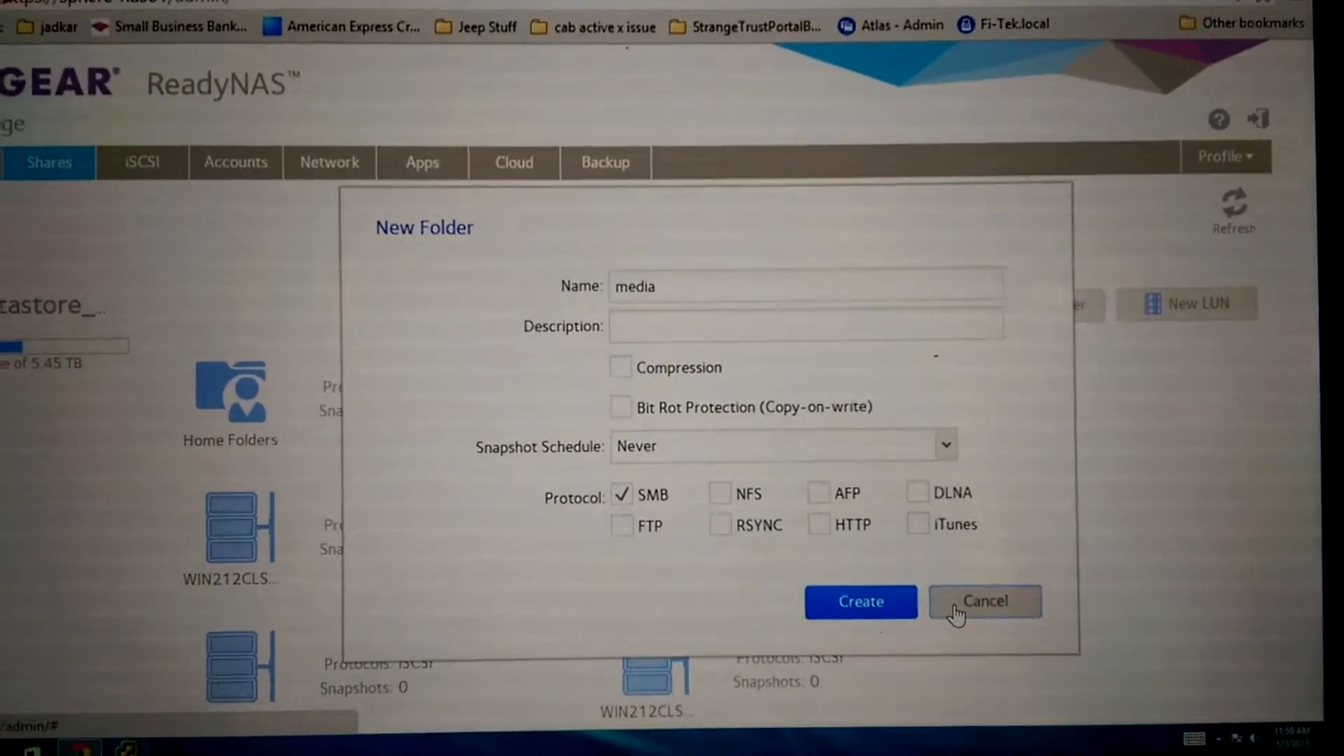
- Cancel the new folder form and refresh the Shares listing
left_click(984, 601)
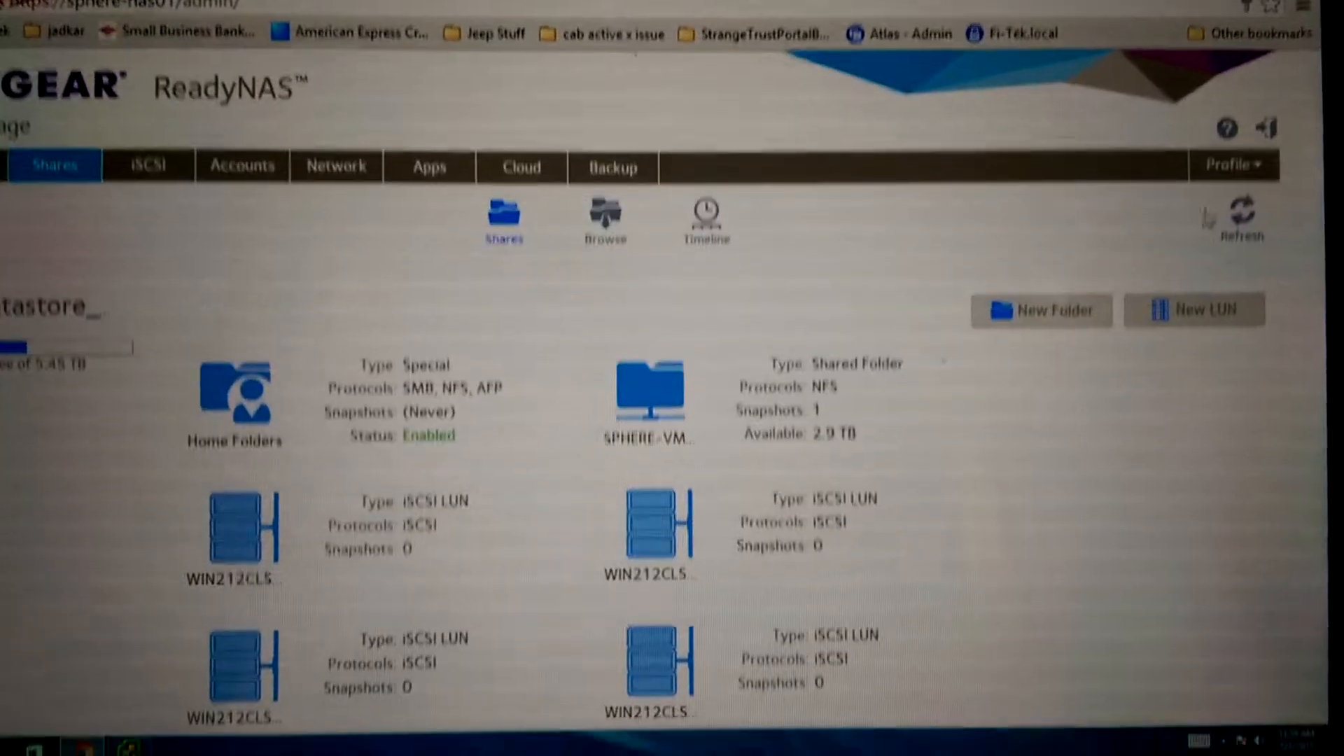
left_click(1241, 204)
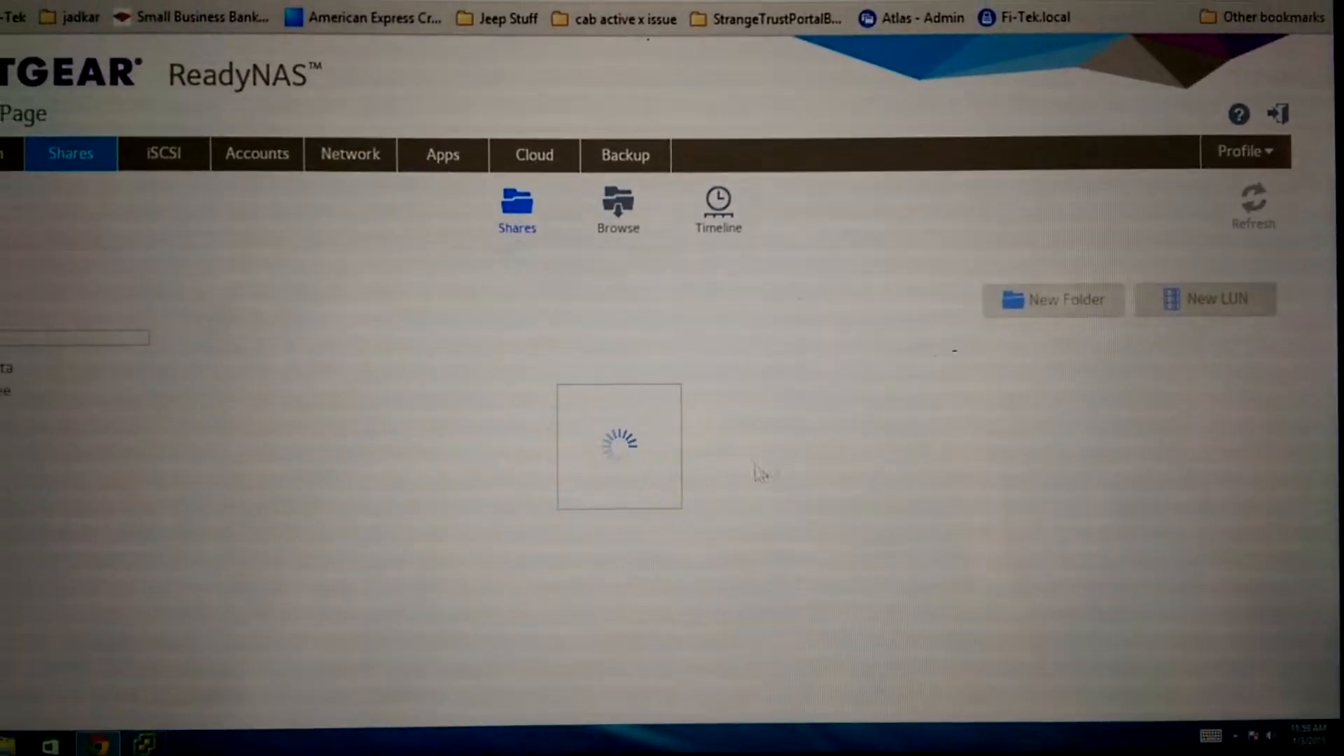